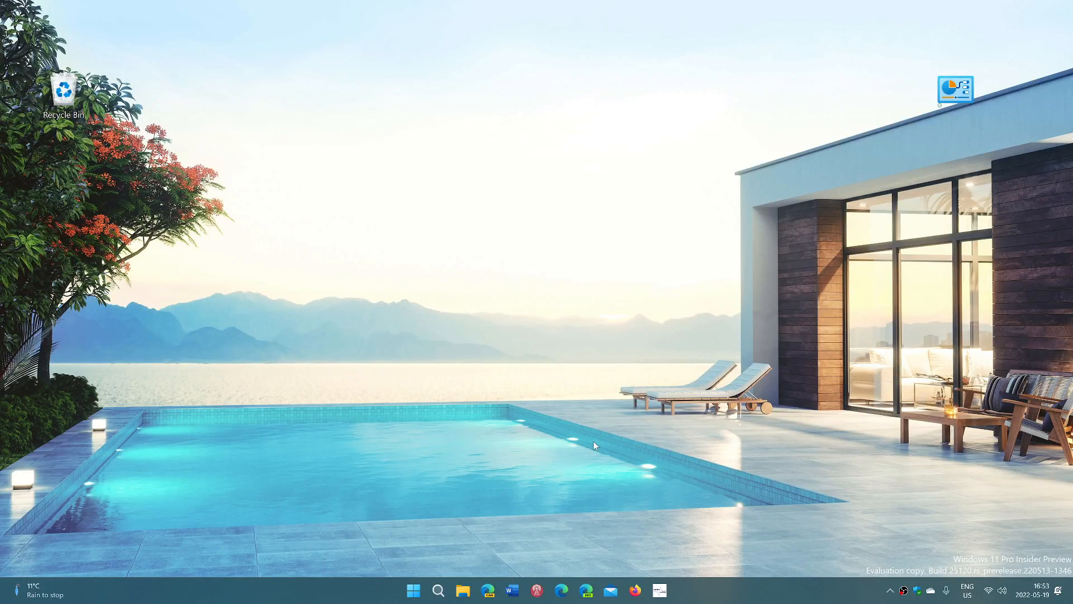
mouse_move(622, 358)
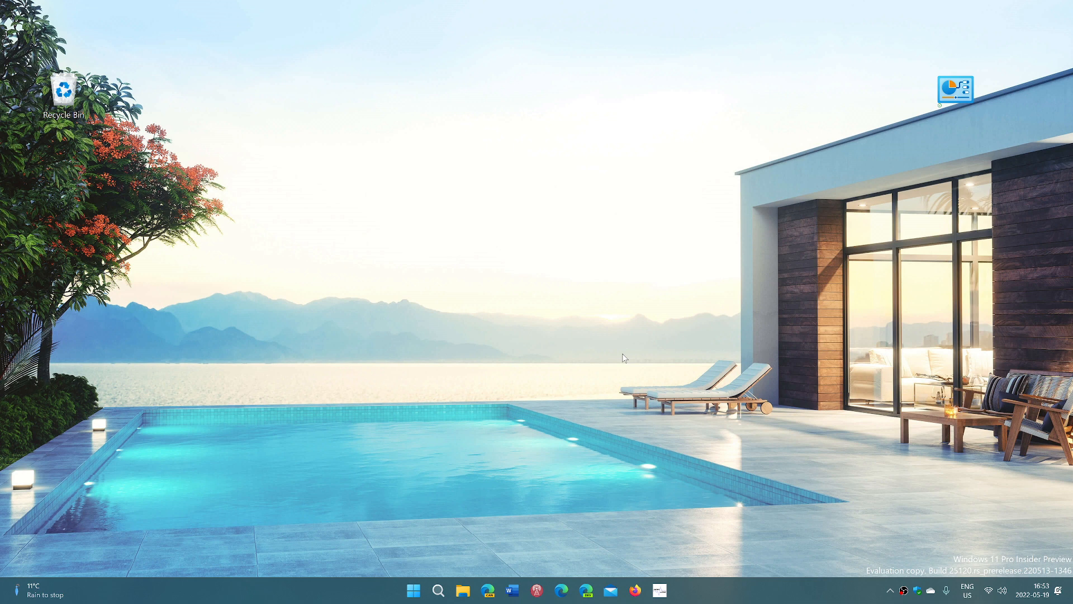
mouse_move(333, 517)
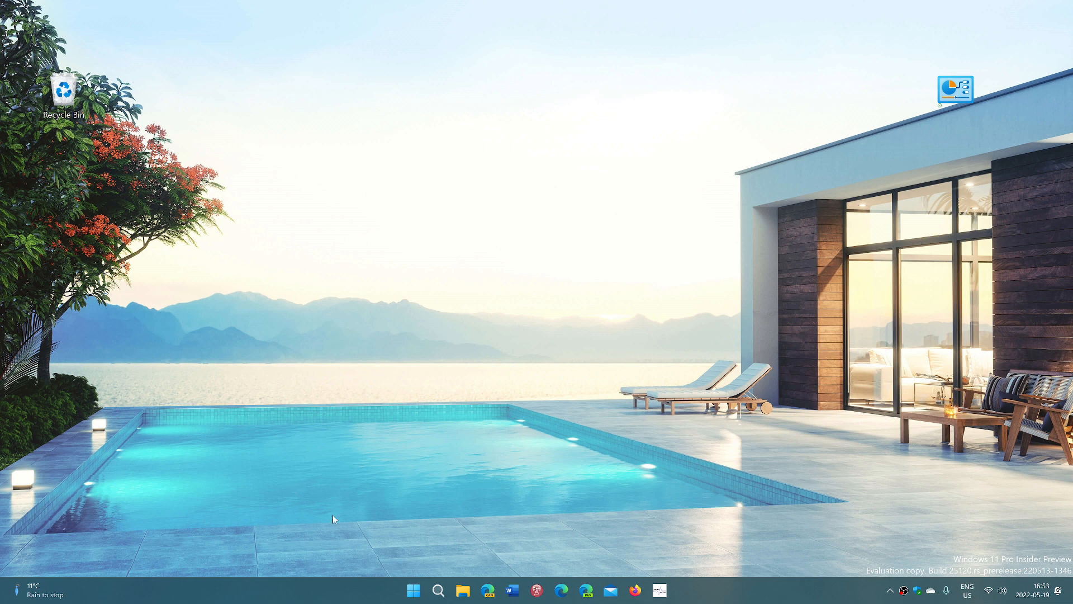
click(414, 589)
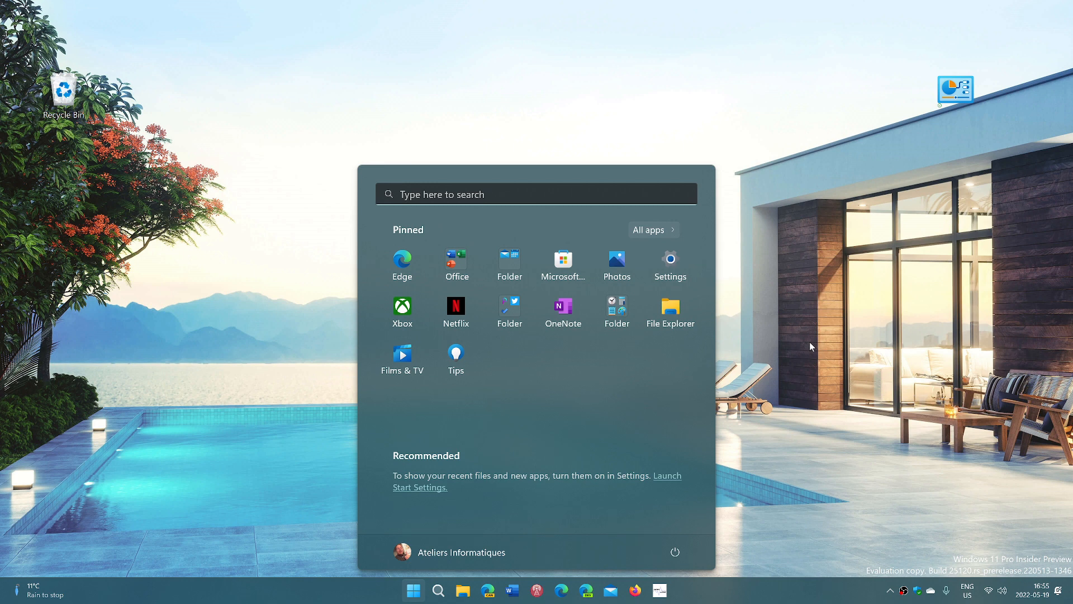
mouse_move(670, 265)
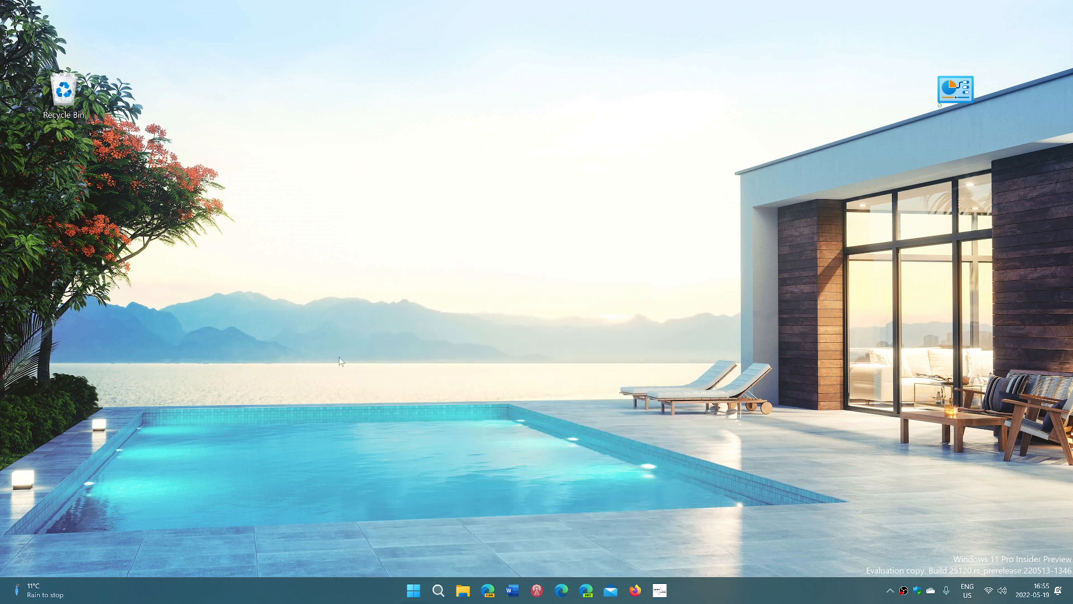
mouse_move(734, 384)
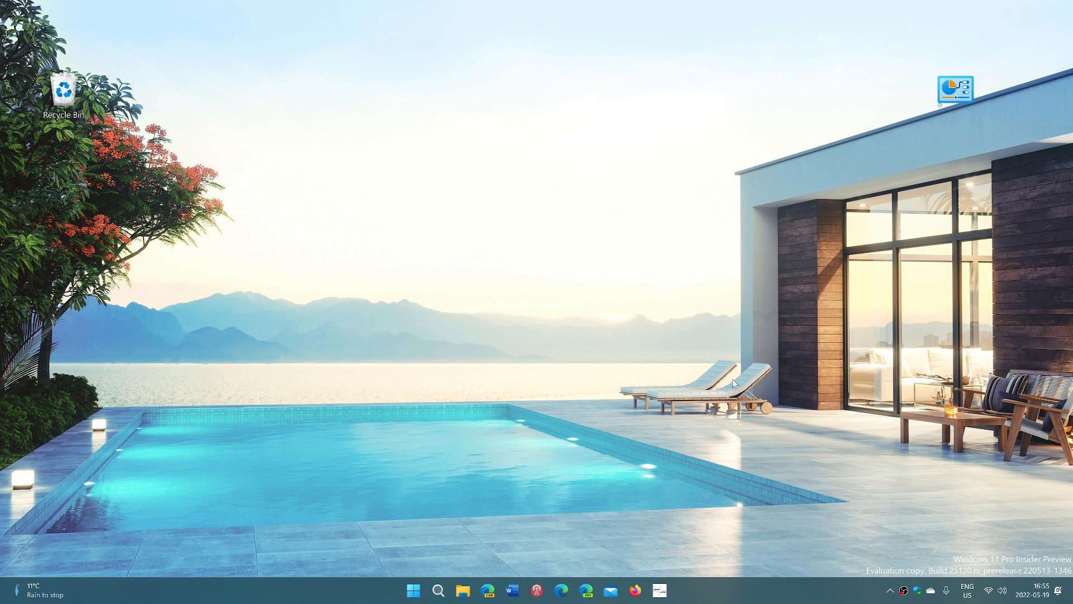
mouse_move(861, 525)
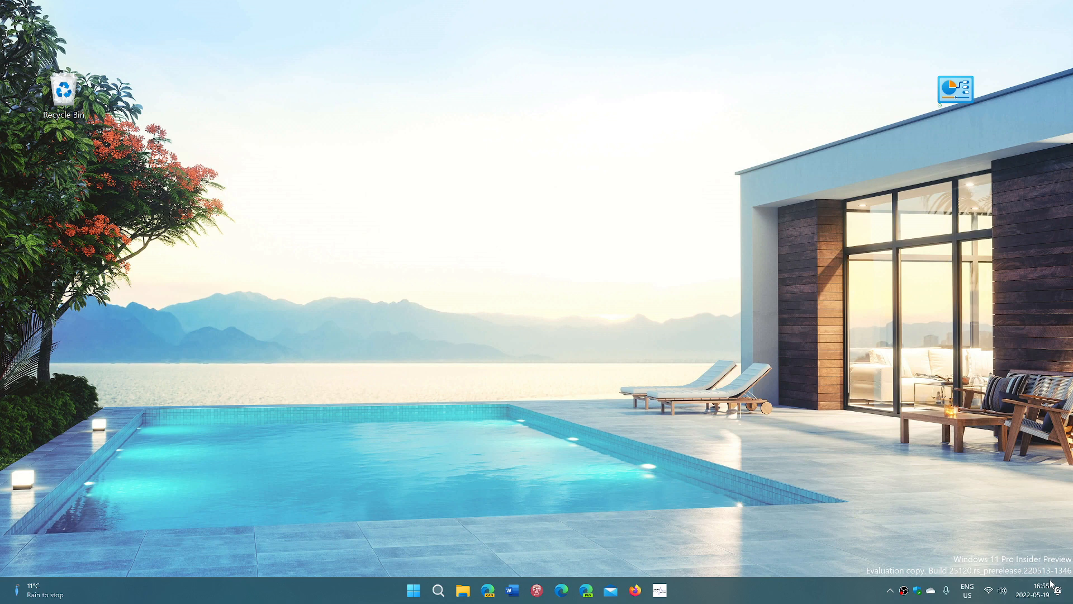
click(1041, 590)
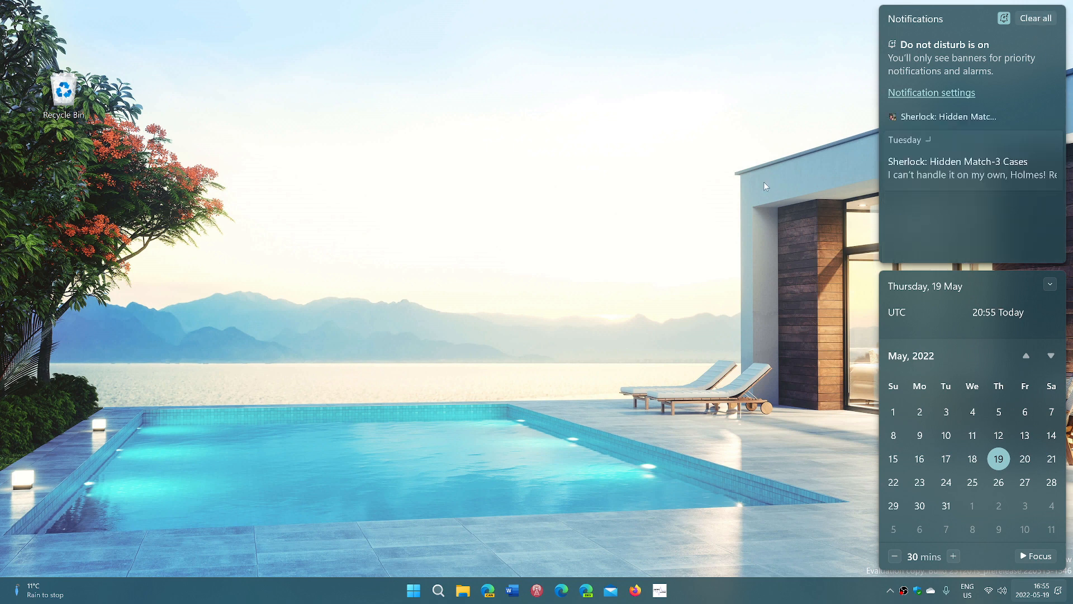
click(548, 342)
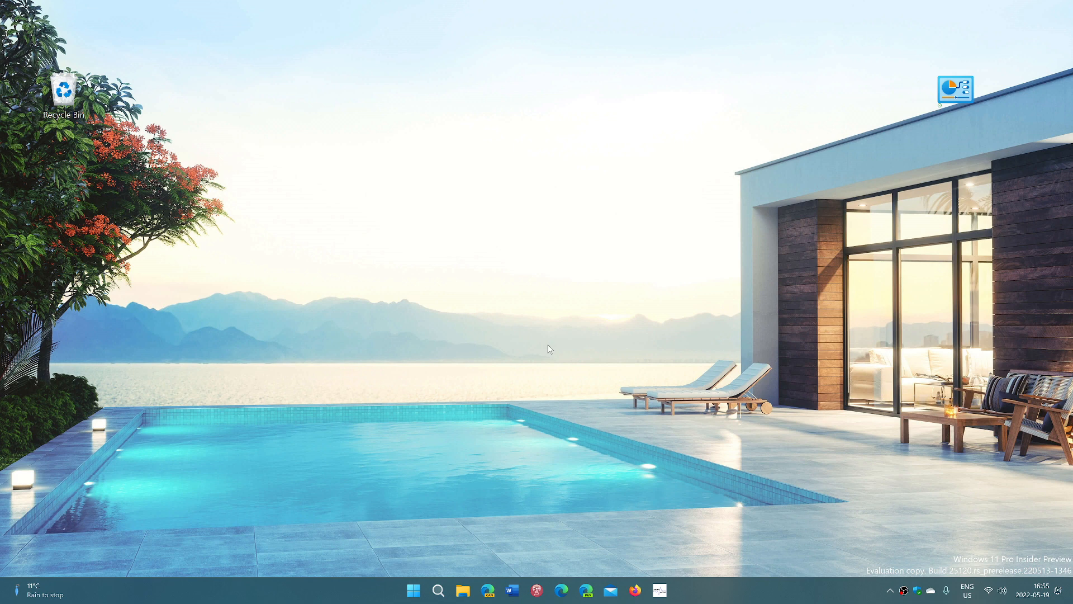